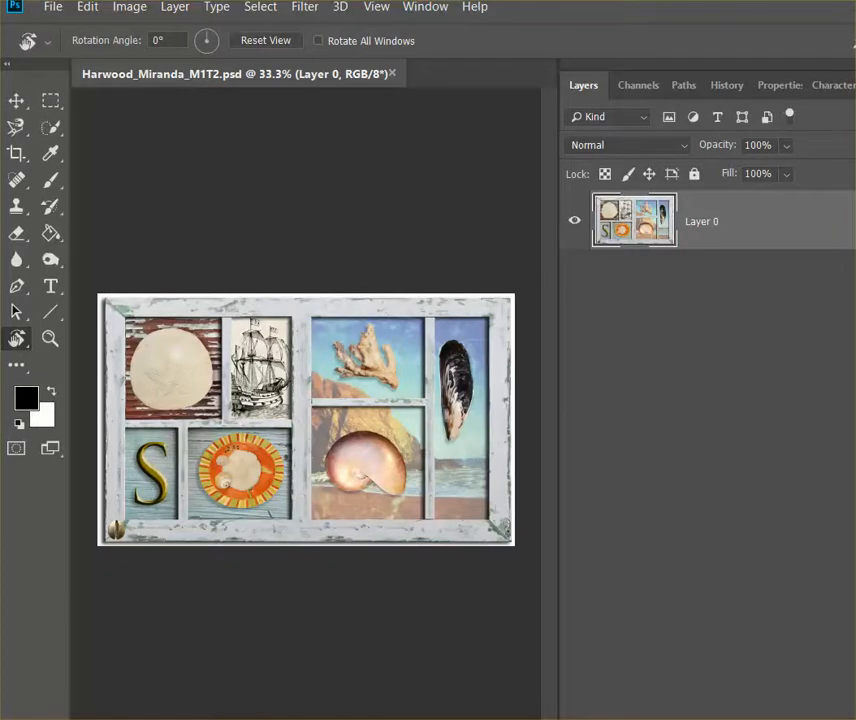
pyautogui.moveTo(312, 268)
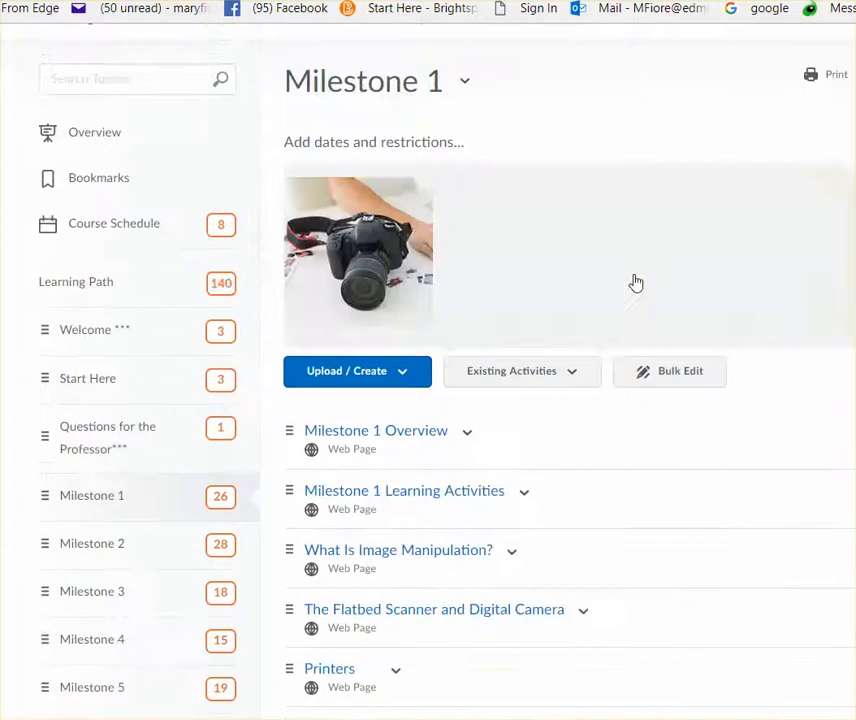
# Scroll the Milestone 1 content list down to the Task 1 and Task 2 items.
pyautogui.scroll(-3)
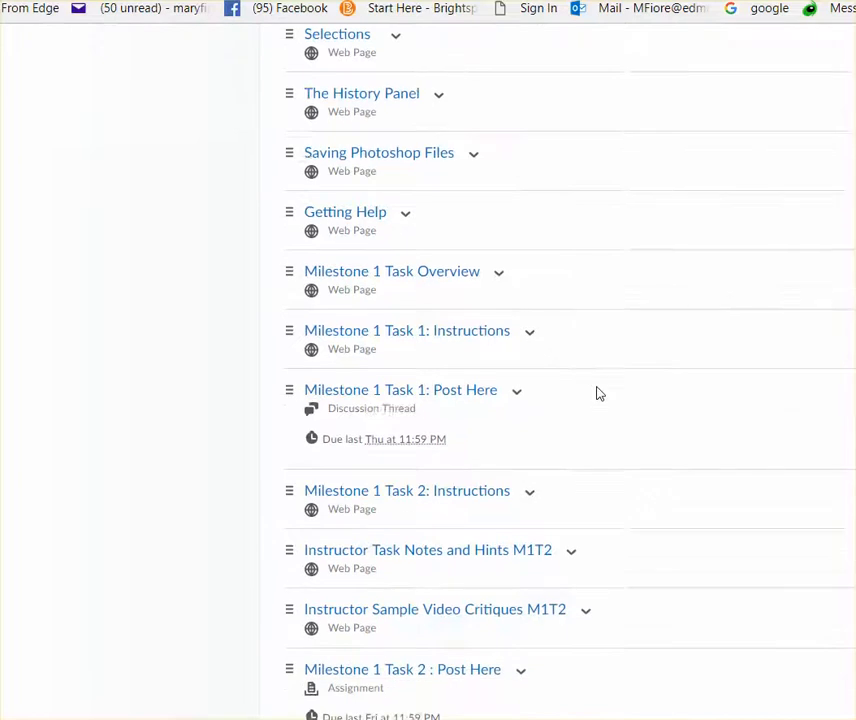
pyautogui.scroll(-3)
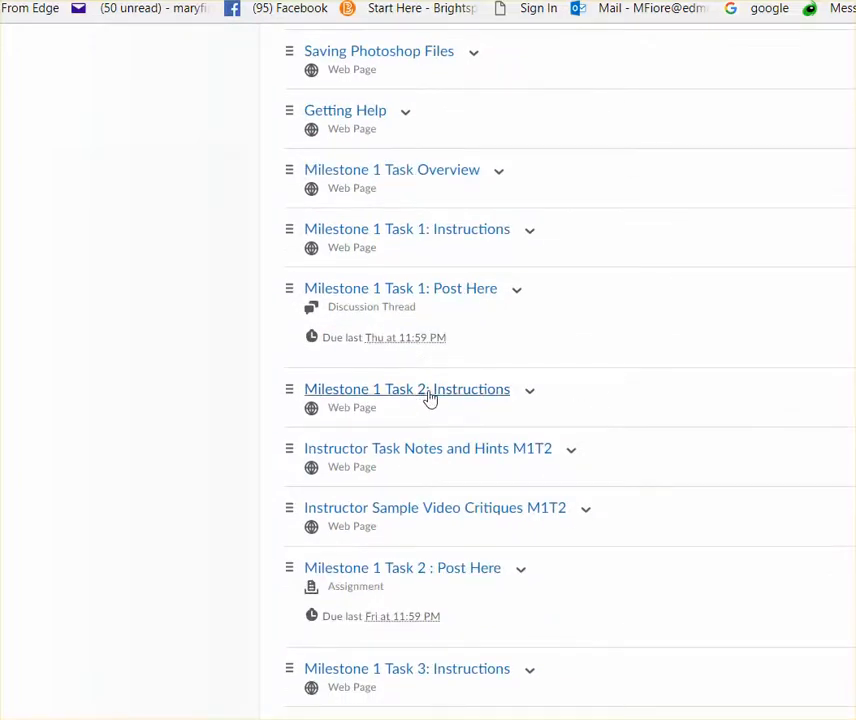
# Show the Milestone 1 Task 2: Instructions page and move down to its Video Tutorials.
pyautogui.click(408, 388)
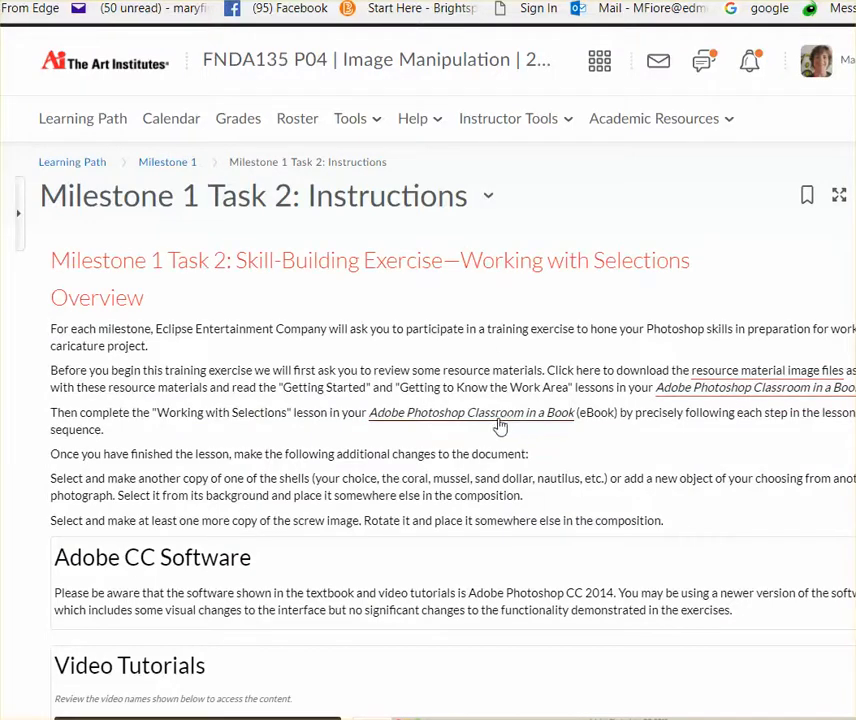
pyautogui.moveTo(504, 420)
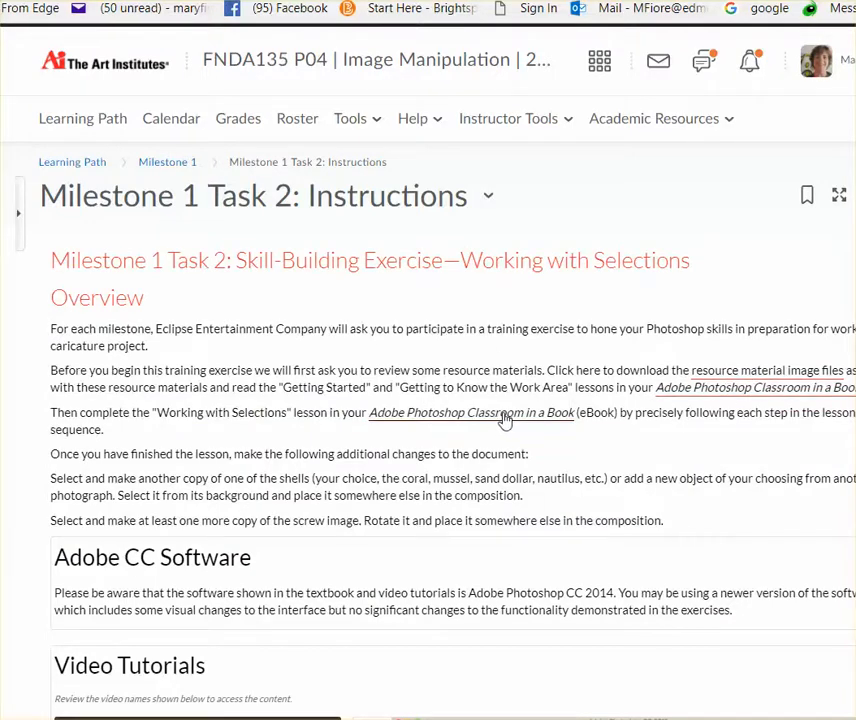
pyautogui.scroll(-3)
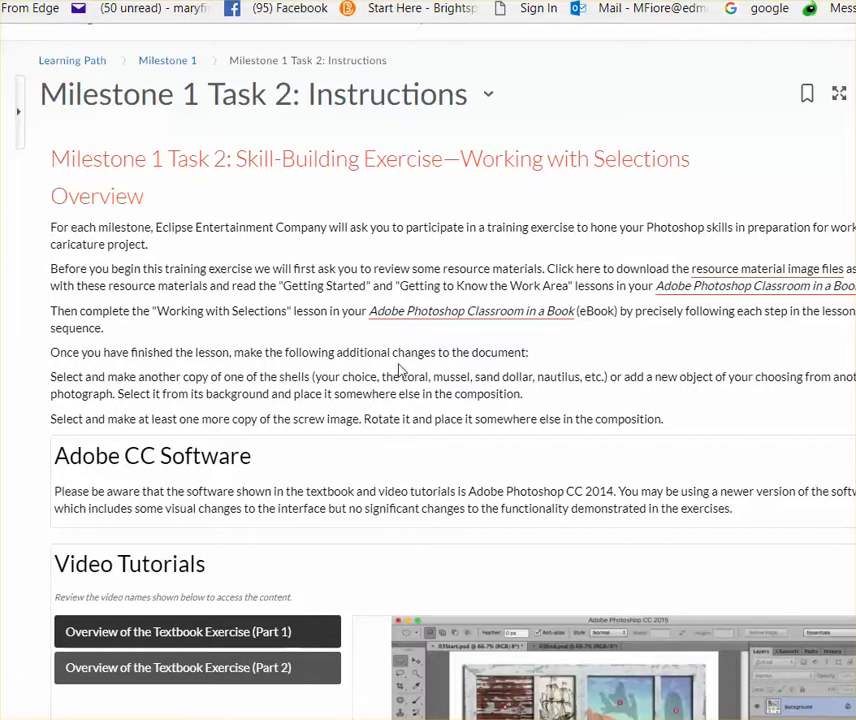
pyautogui.moveTo(276, 390)
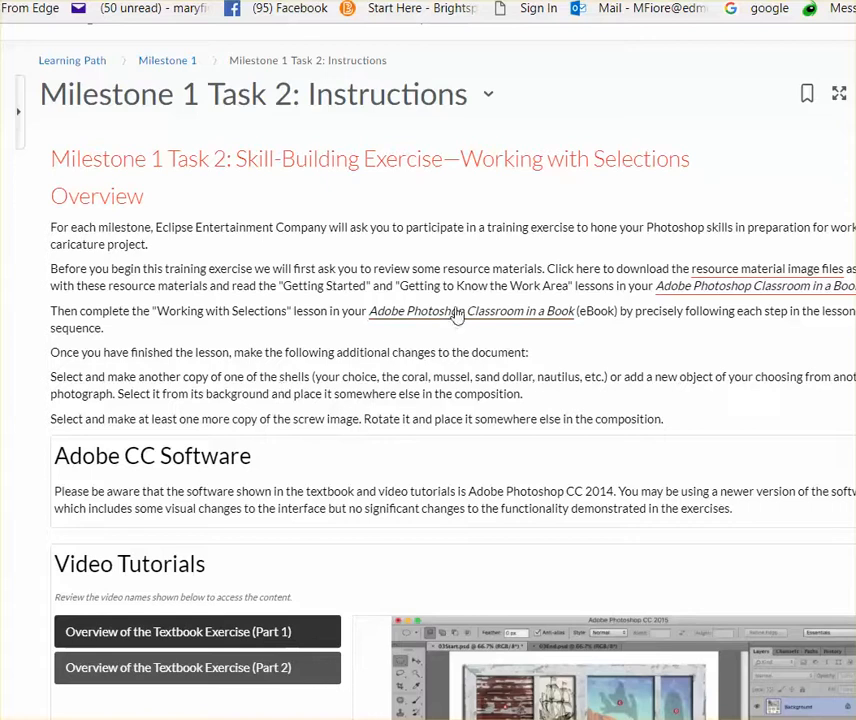
pyautogui.moveTo(560, 322)
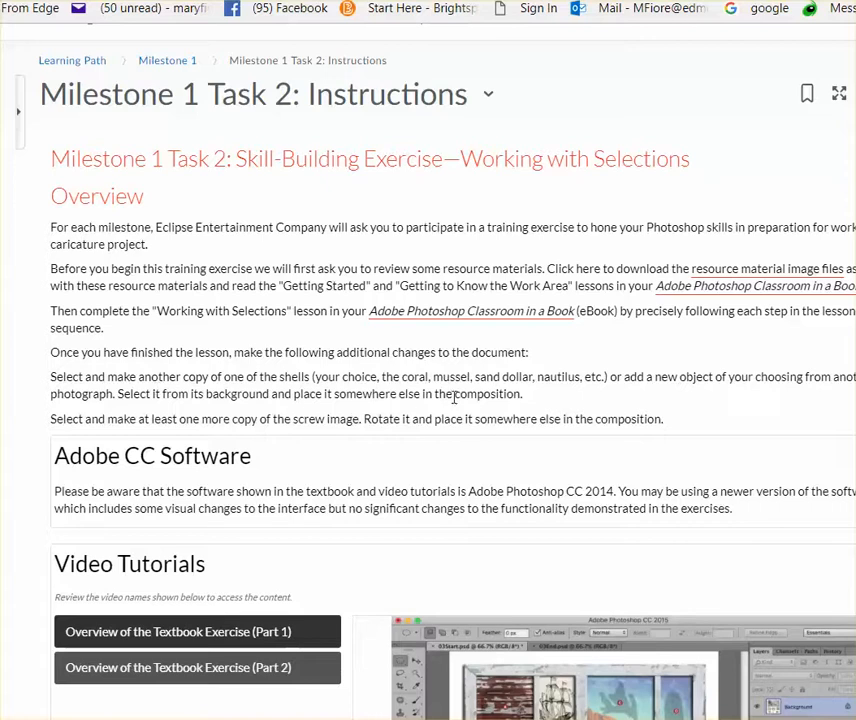
pyautogui.moveTo(616, 444)
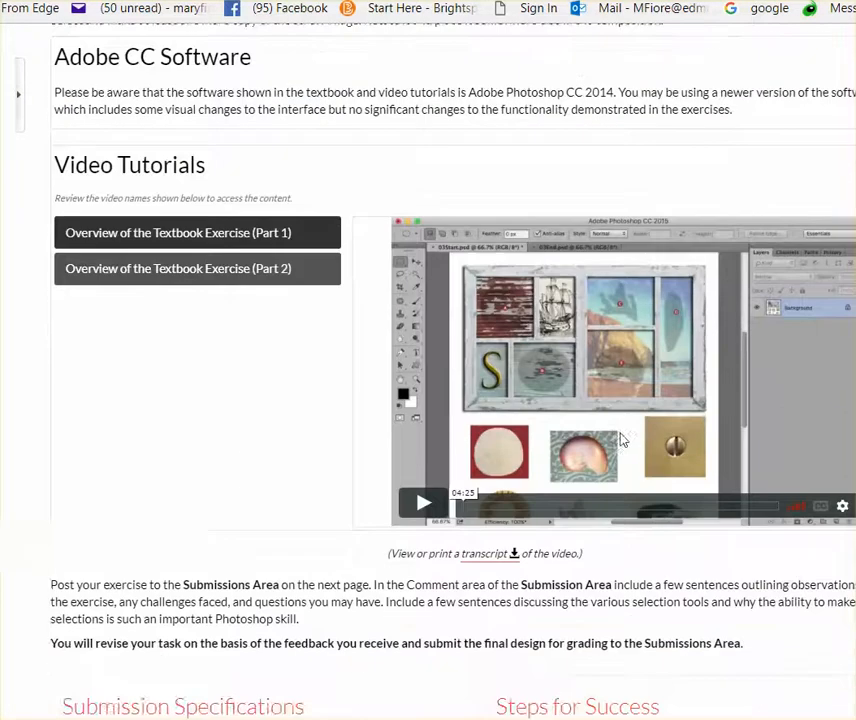
pyautogui.scroll(-3)
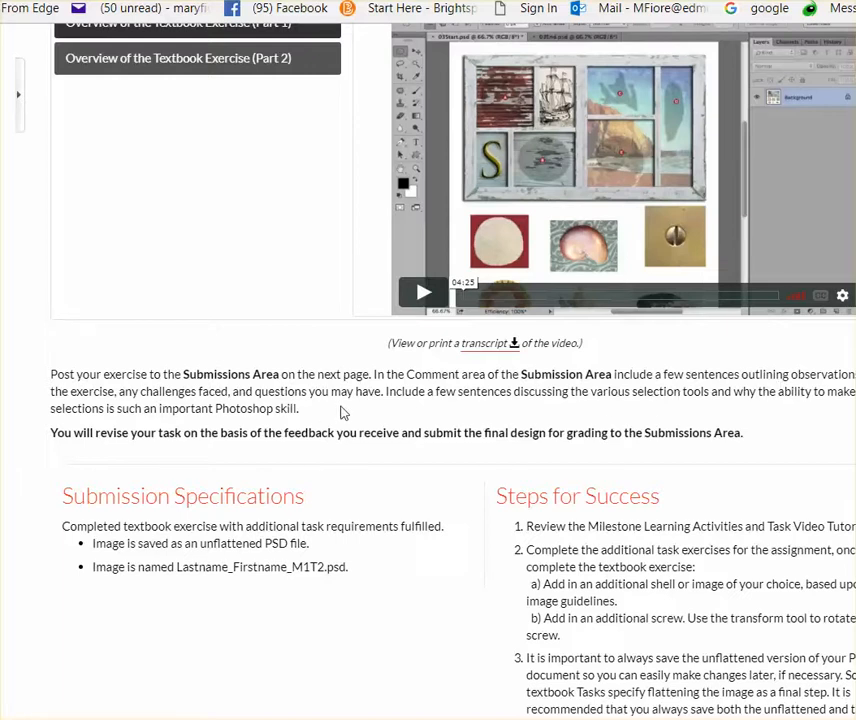
pyautogui.scroll(-3)
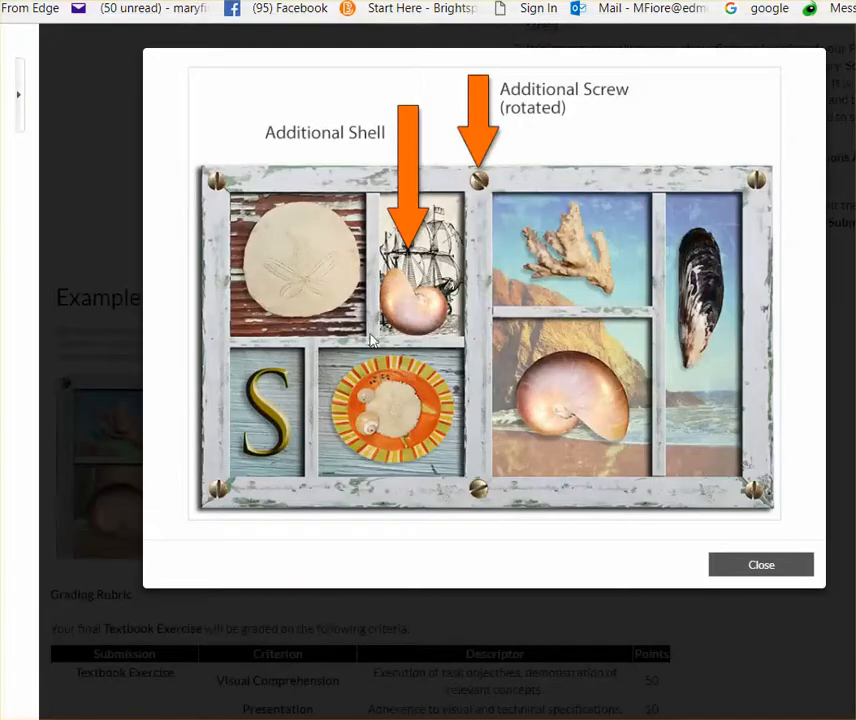
pyautogui.moveTo(500, 172)
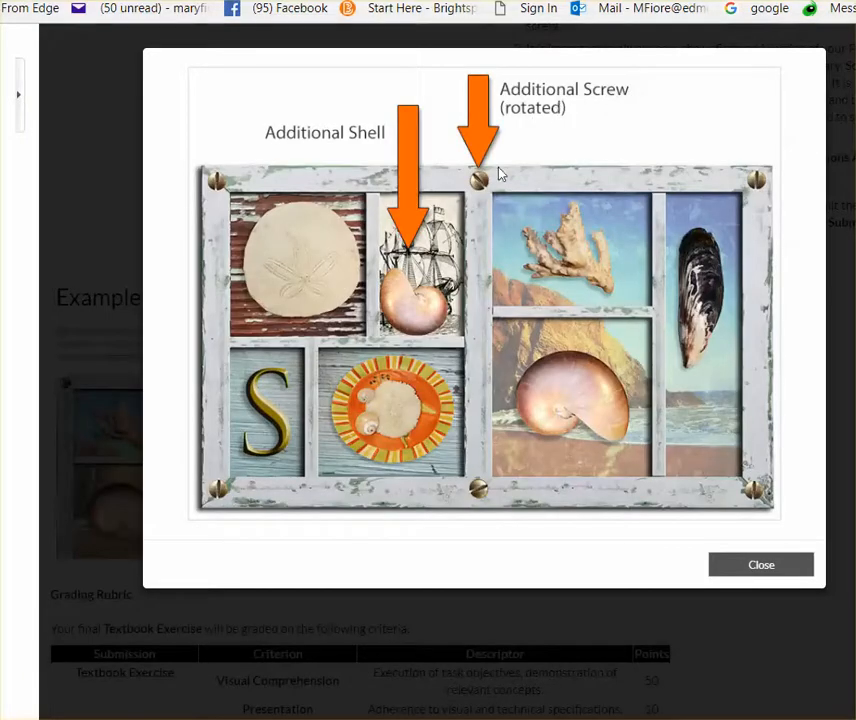
pyautogui.moveTo(488, 182)
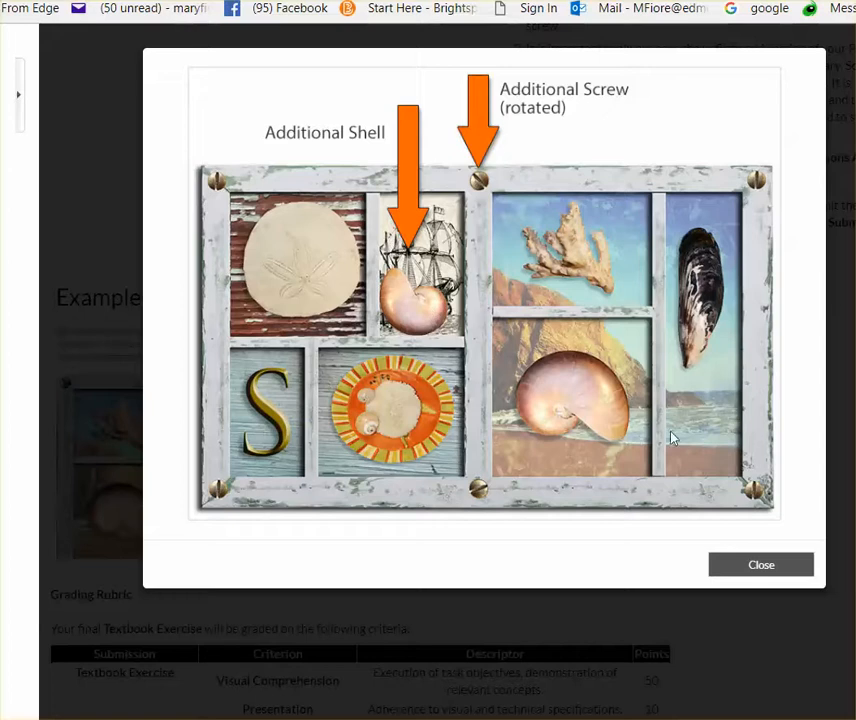
# Close the enlarged example collage lightbox to return to the instructions page.
pyautogui.click(760, 564)
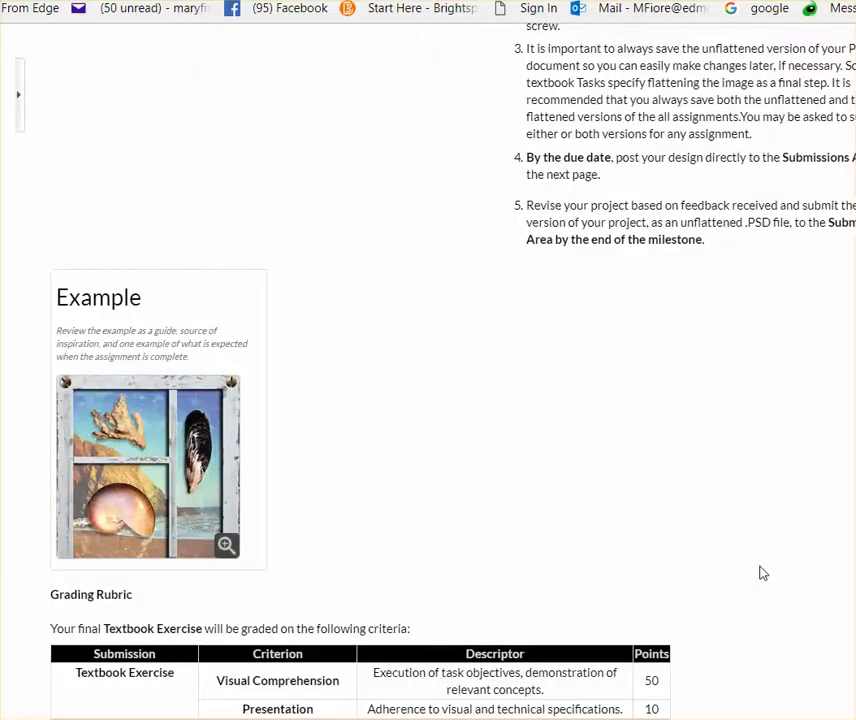
pyautogui.moveTo(756, 558)
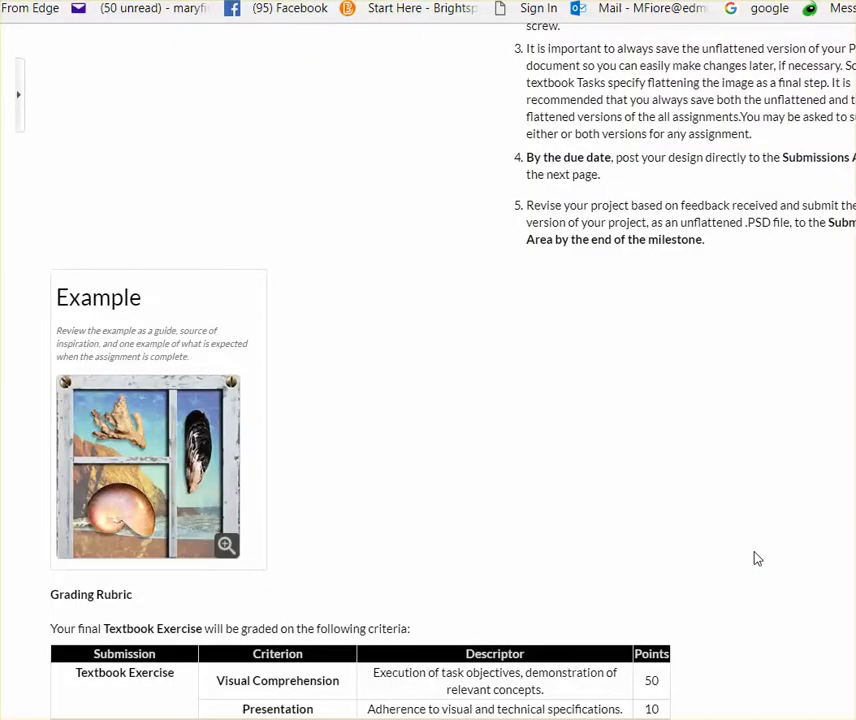
pyautogui.moveTo(744, 548)
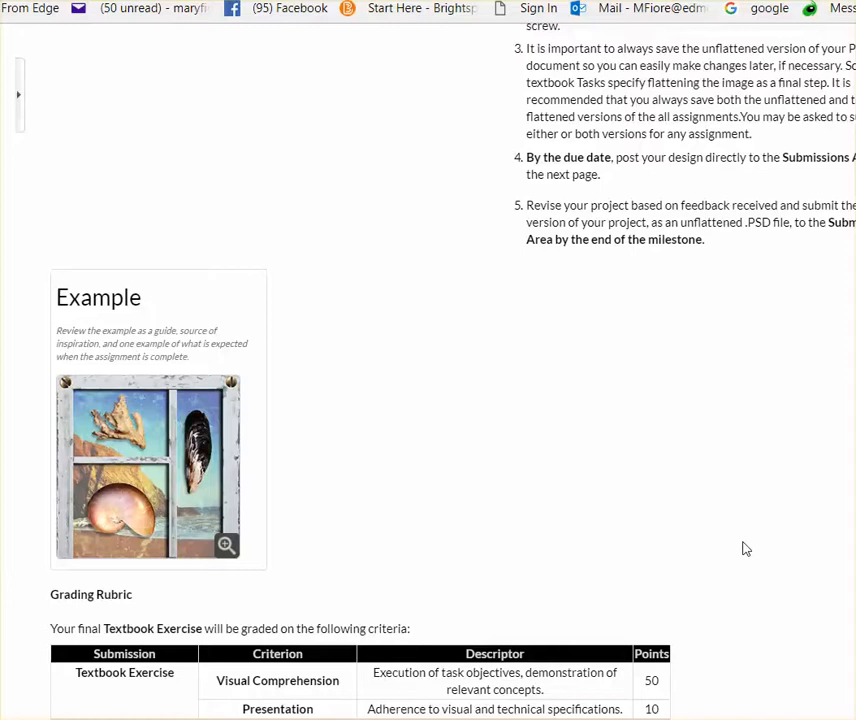
pyautogui.moveTo(722, 524)
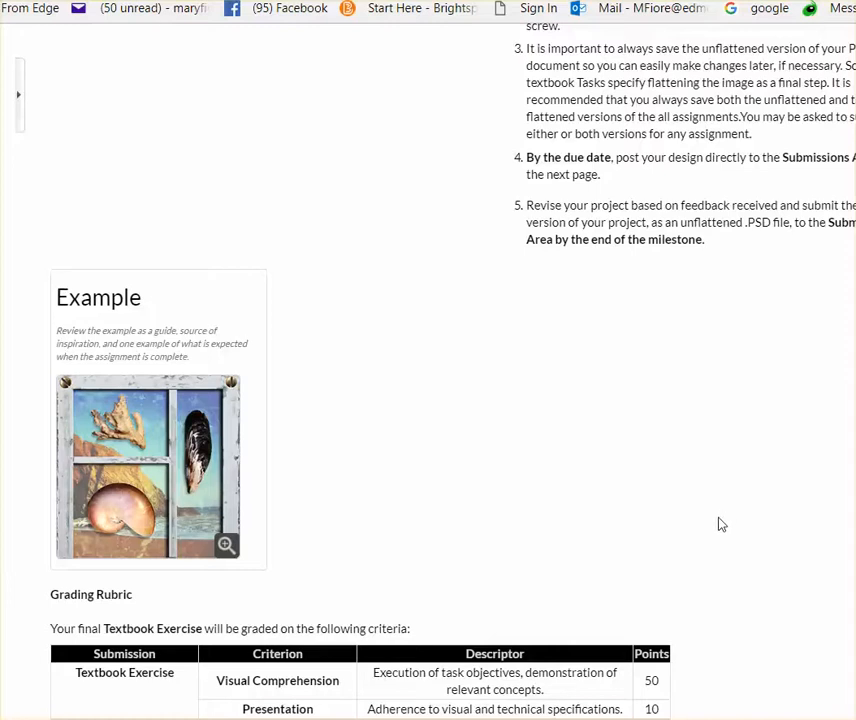
pyautogui.moveTo(588, 440)
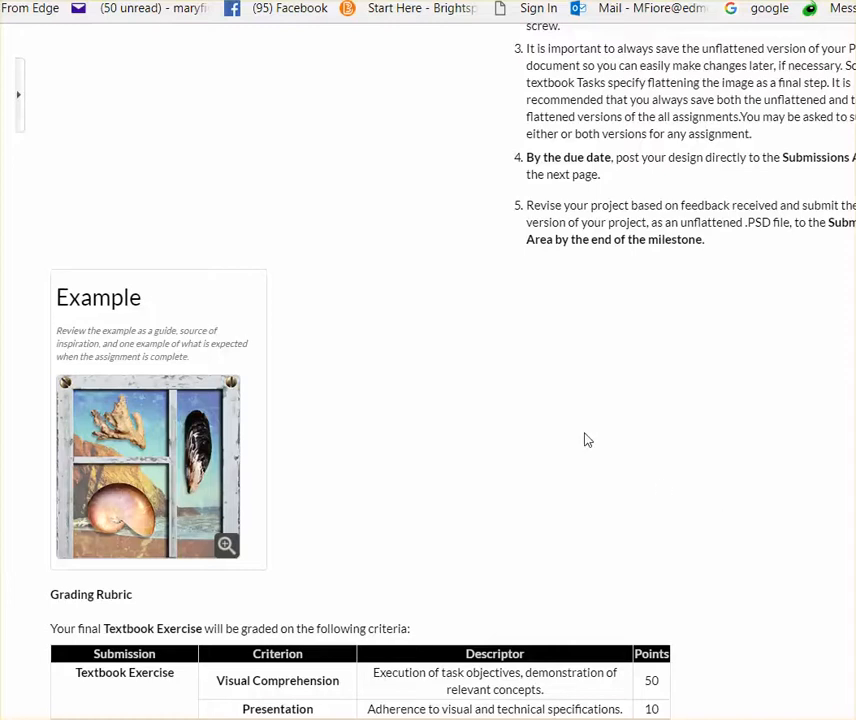
pyautogui.moveTo(318, 660)
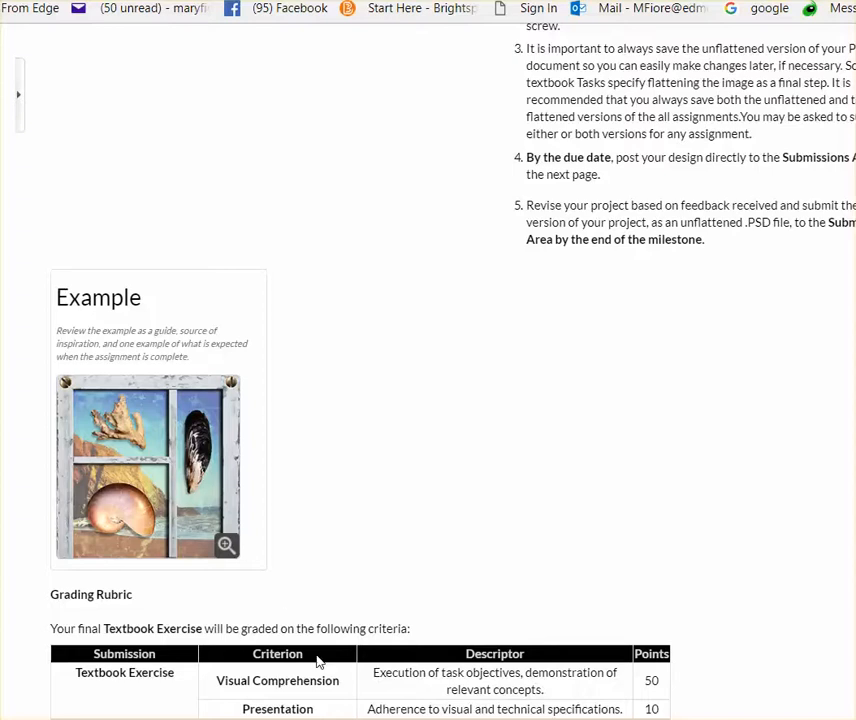